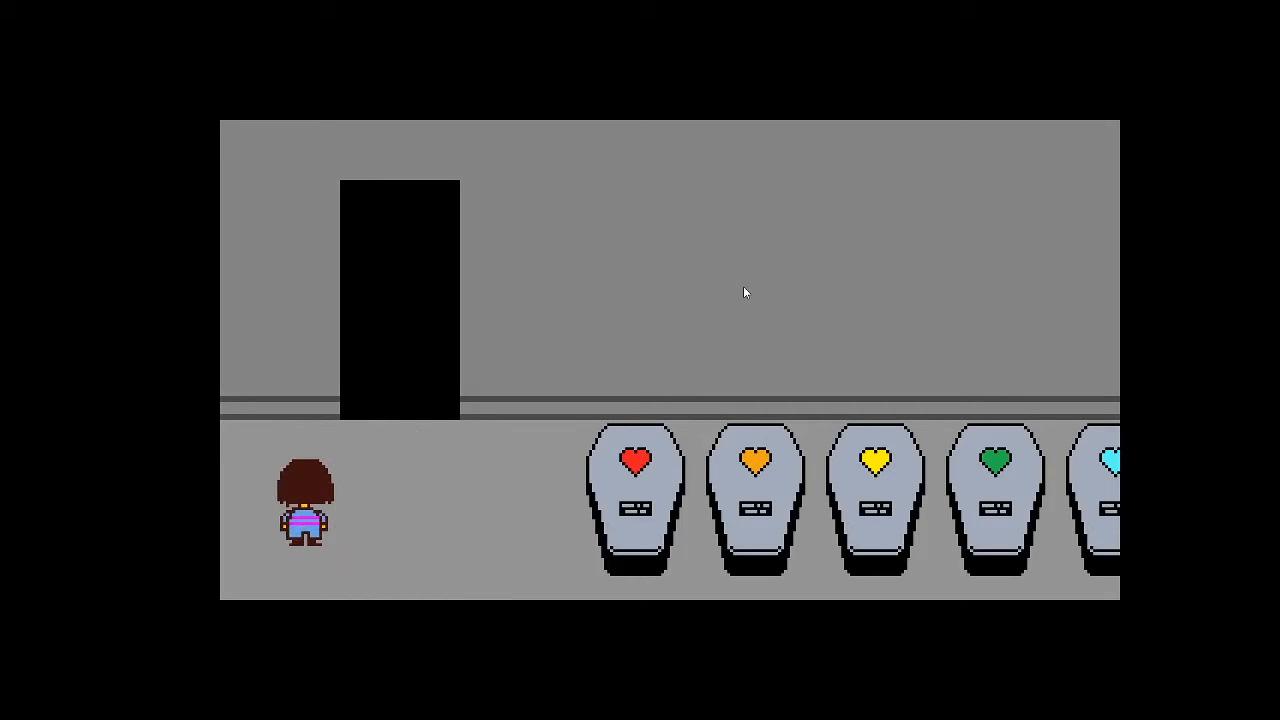
Walk right past the heart-marked coffins and out of the coffin room
key("Right")
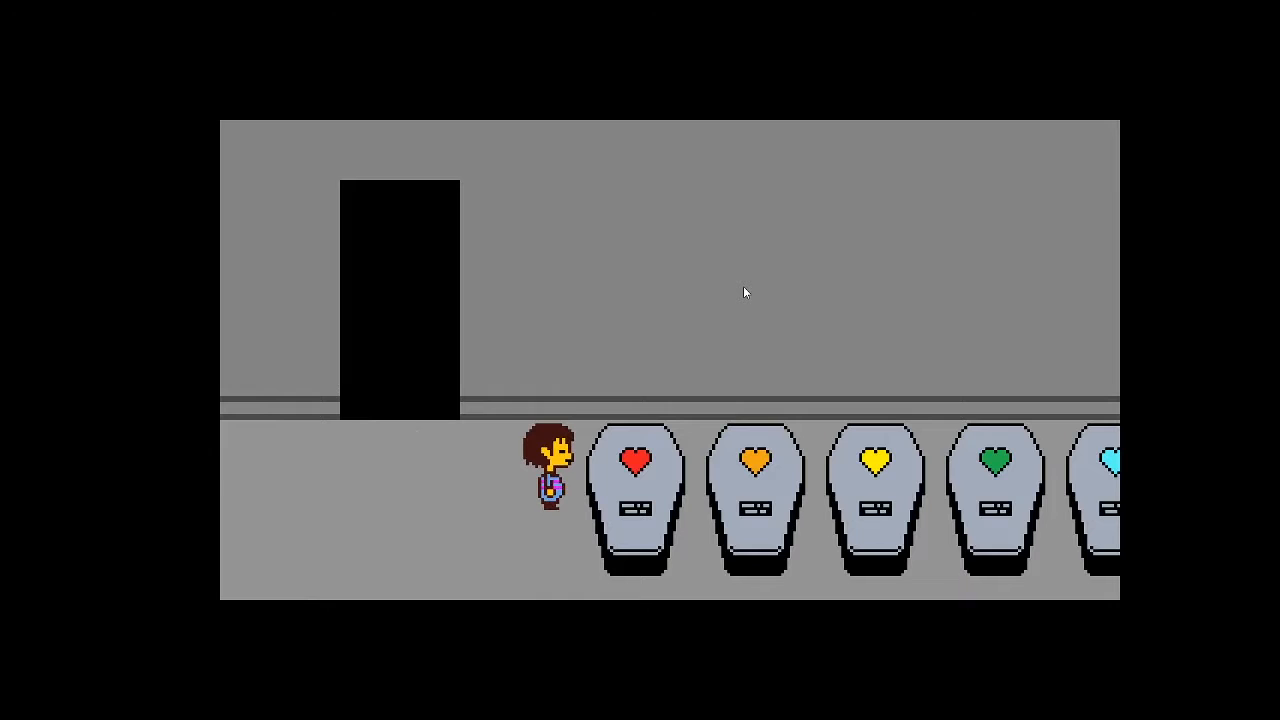
key("z")
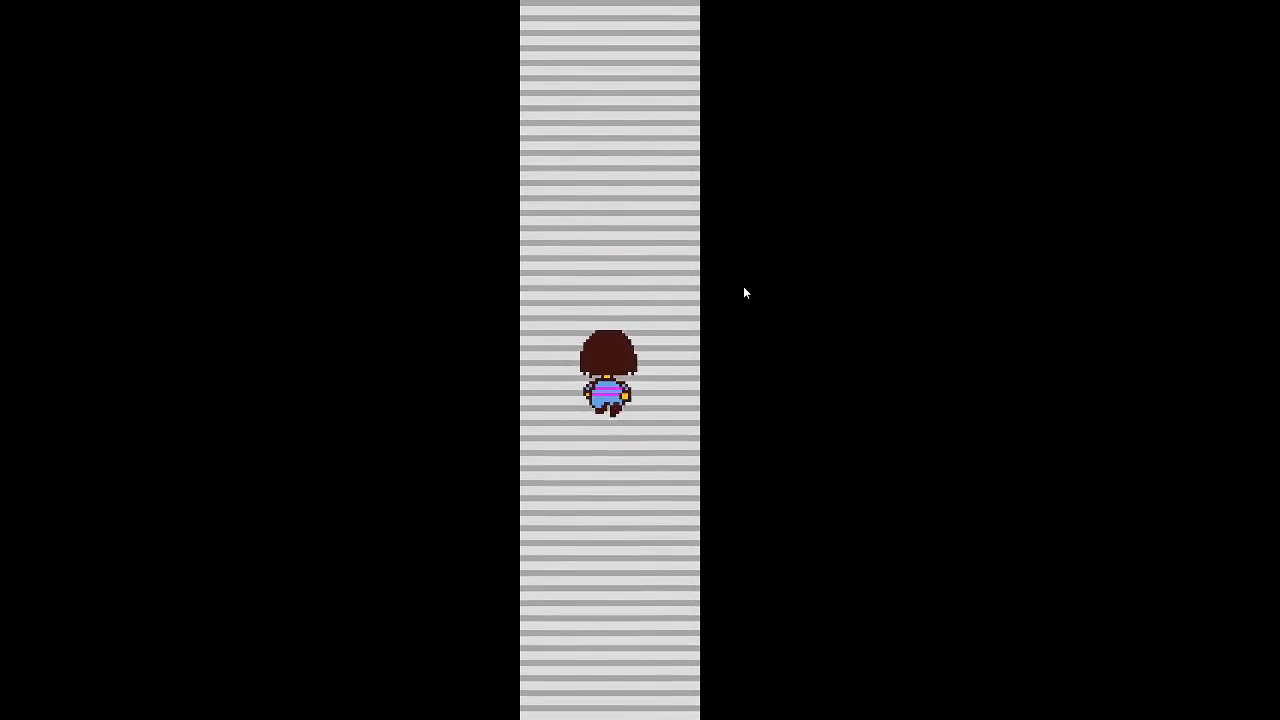
Walk up the striped corridor to the dark doorway beside the save star
key("up")
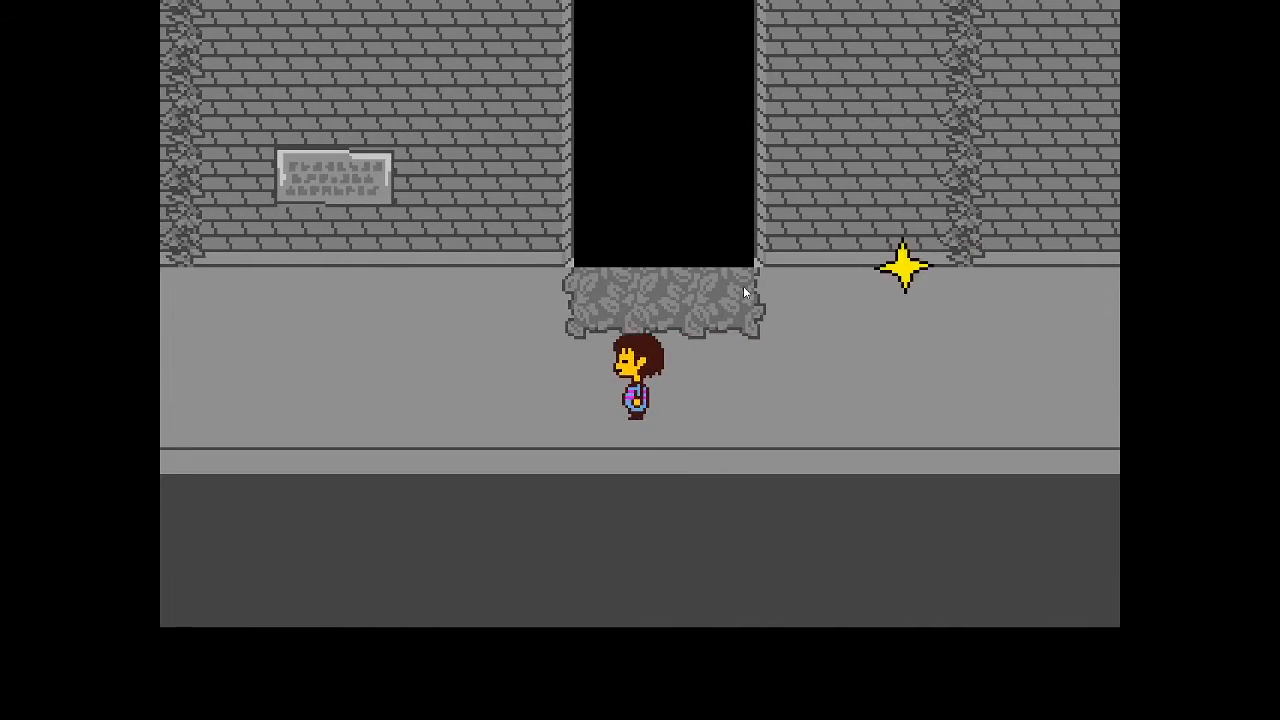
key("up")
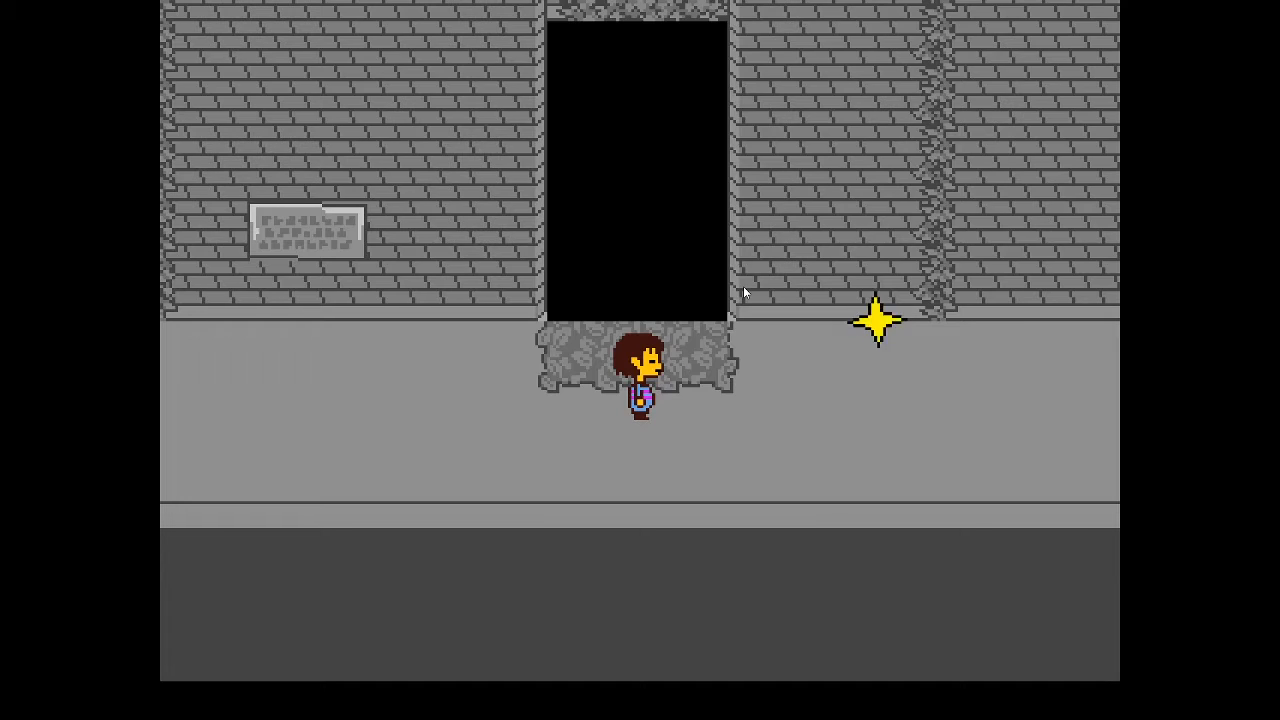
Walk up the grassy path into the golden flower room to reach the ERASE / DO NOT prompt
key("up")
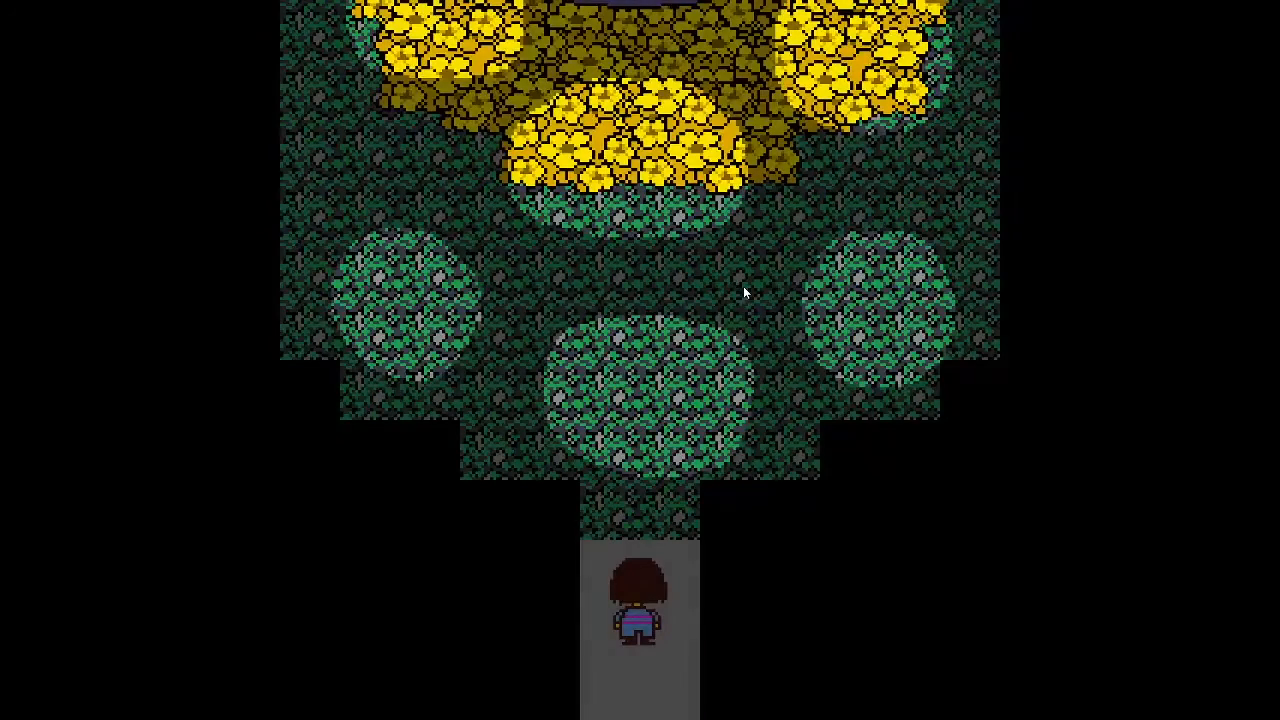
key("Up")
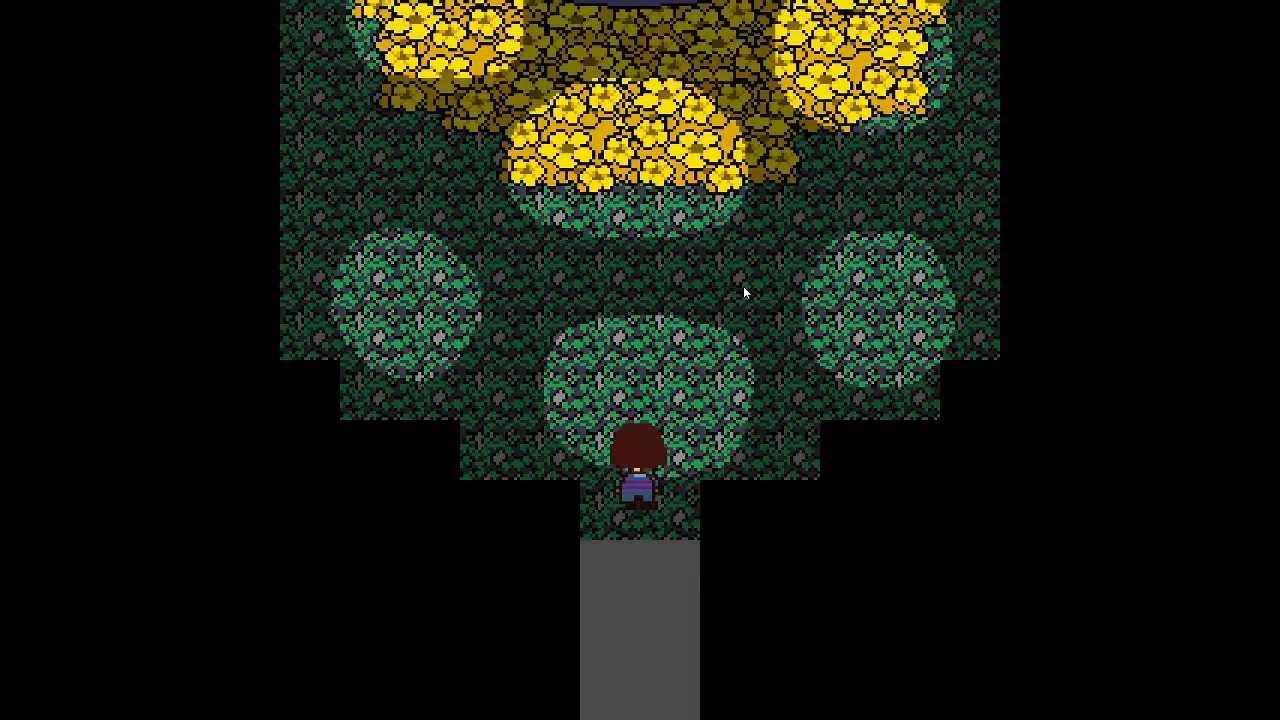
key("Up")
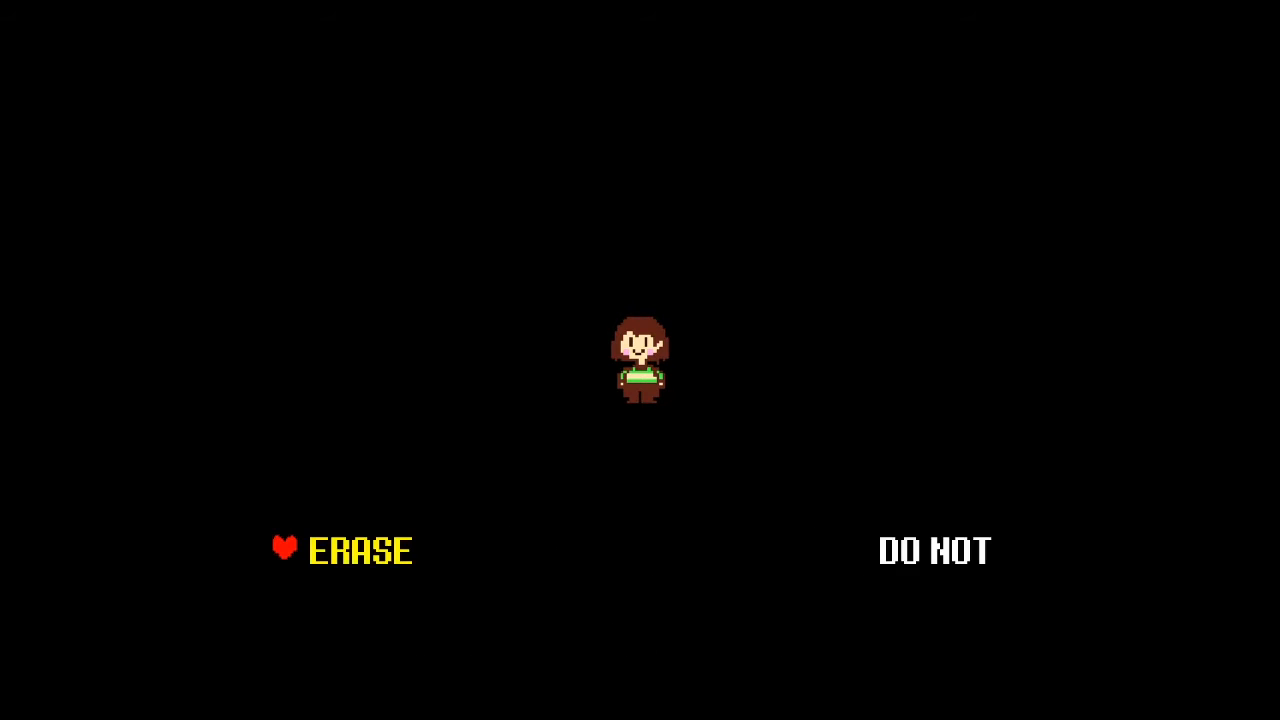
key("right")
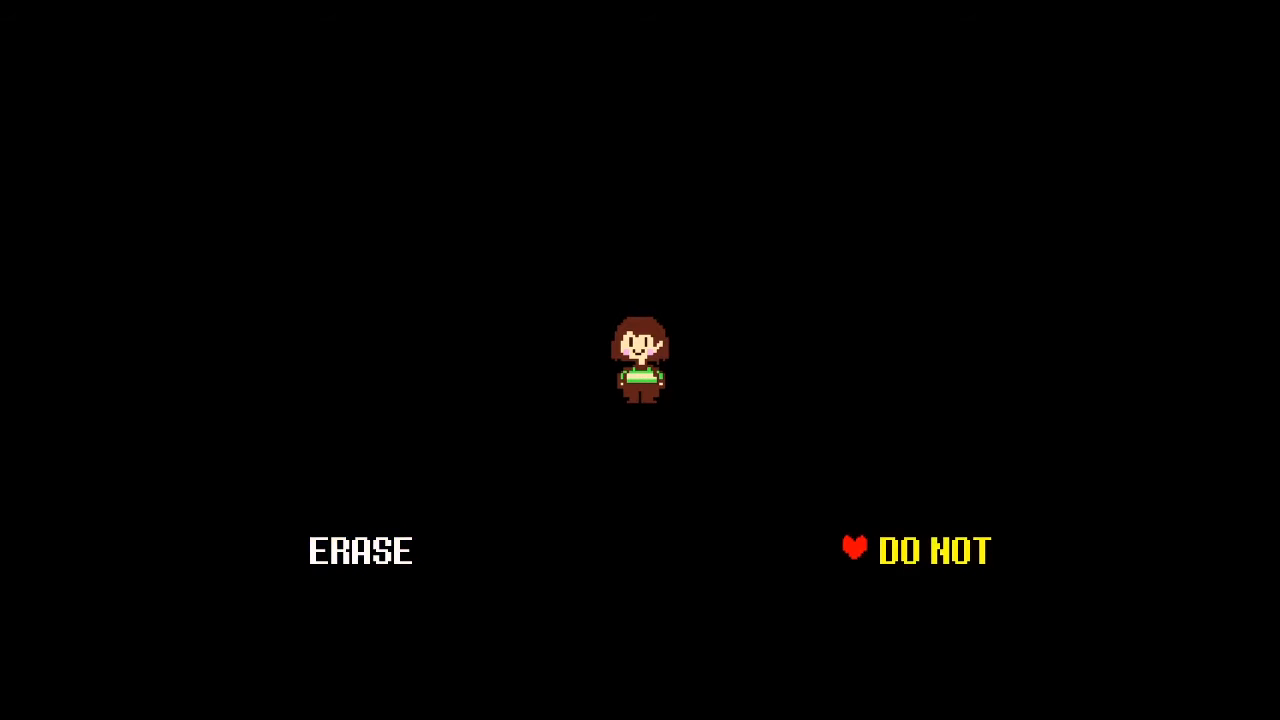
key("Left")
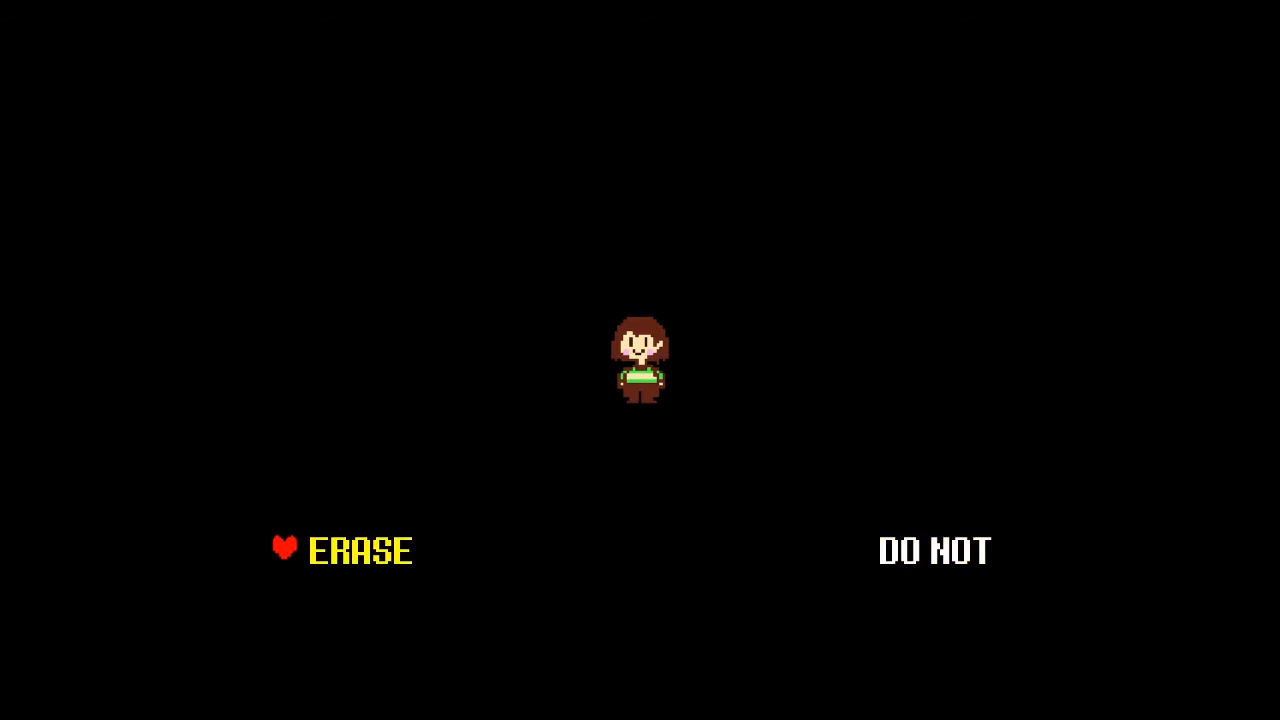
key("Right")
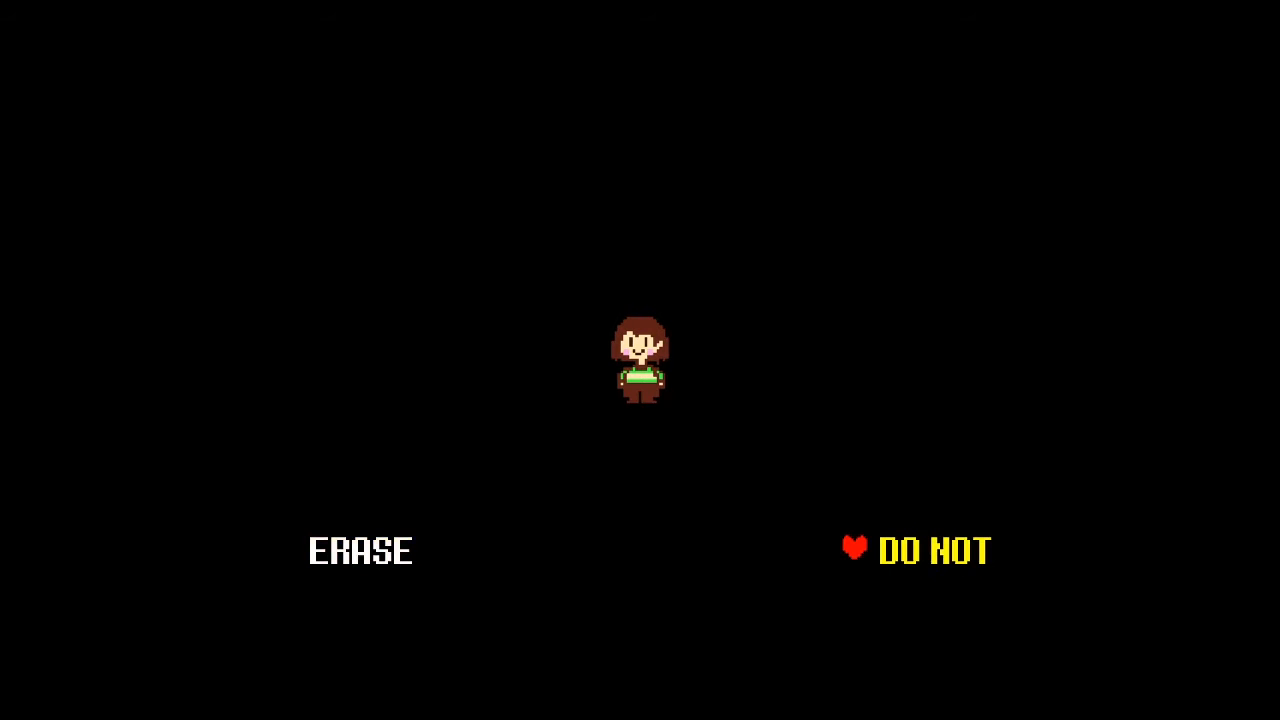
key("Left")
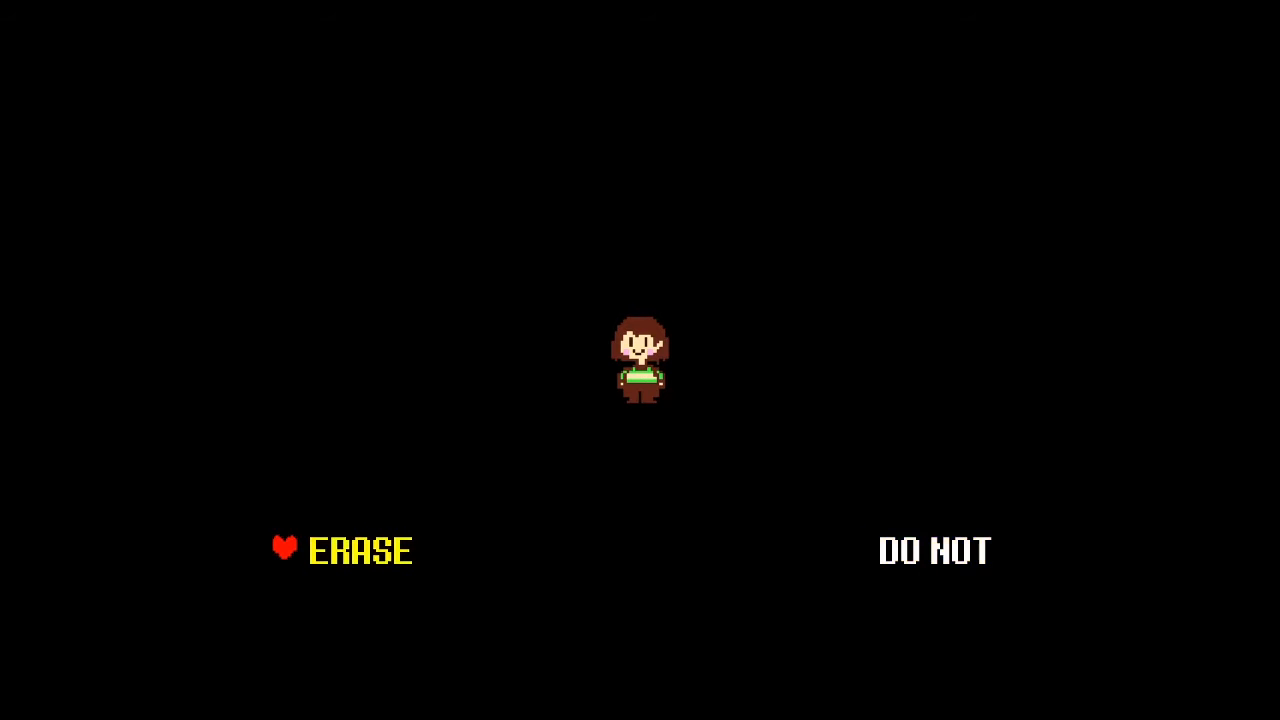